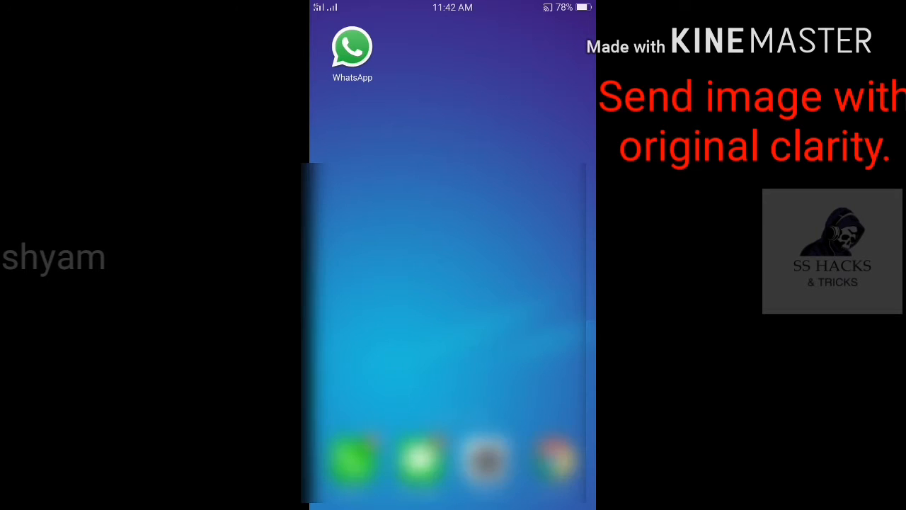
Step: Launch WhatsApp, send a tiger photo in a chat, and return to the chat list
left_click(352, 45)
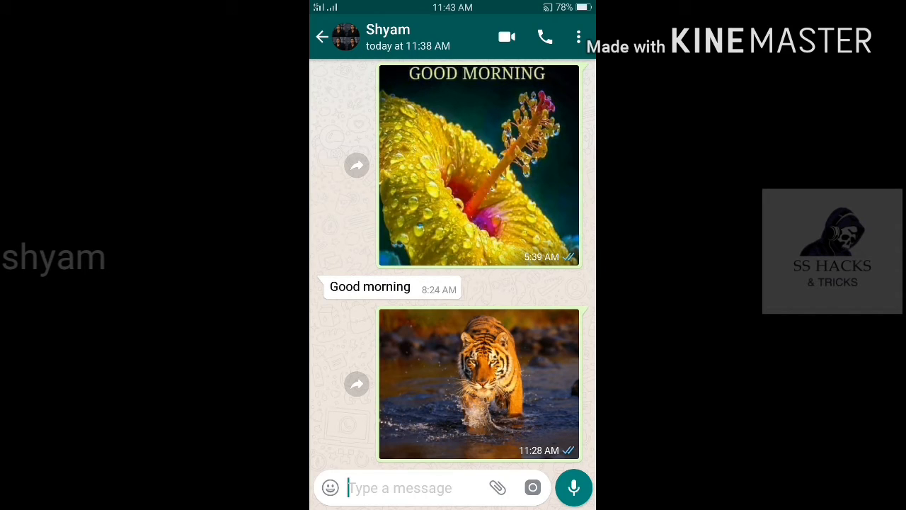
left_click(498, 487)
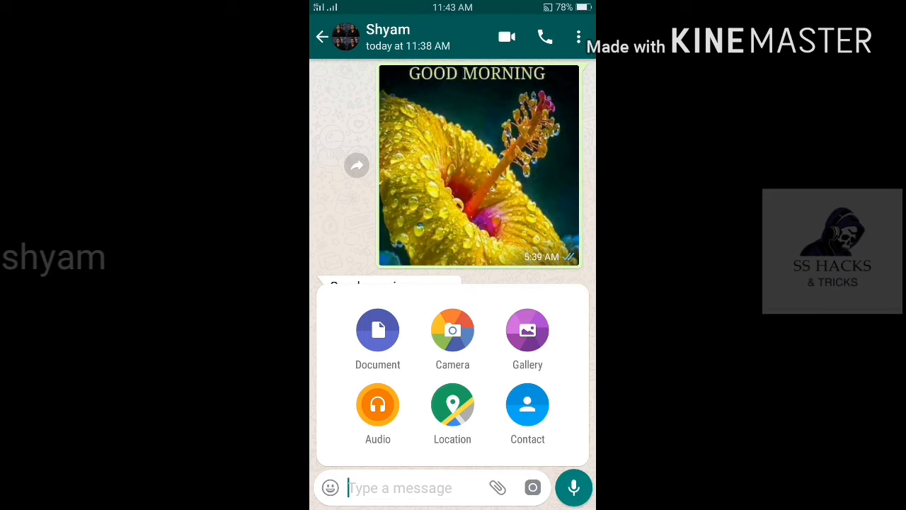
left_click(376, 330)
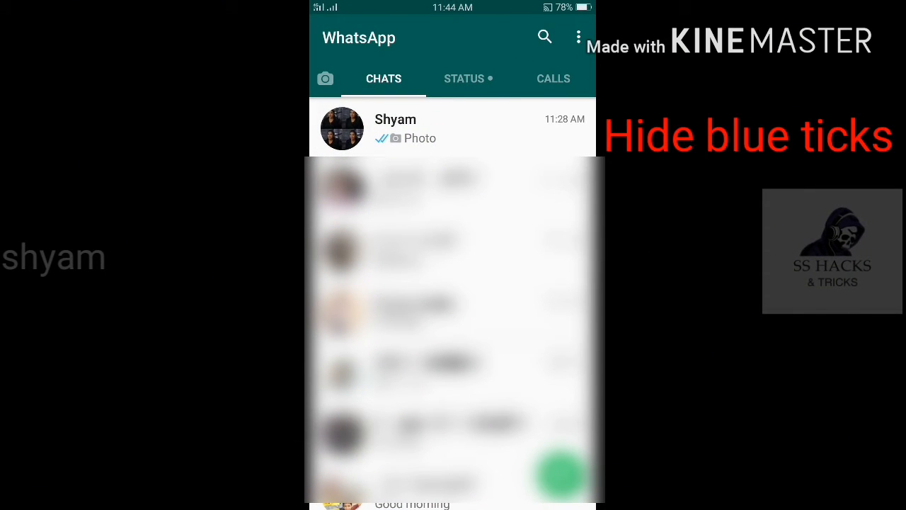
Step: Navigate from the chats menu through Settings and Account to the Privacy page
left_click(578, 37)
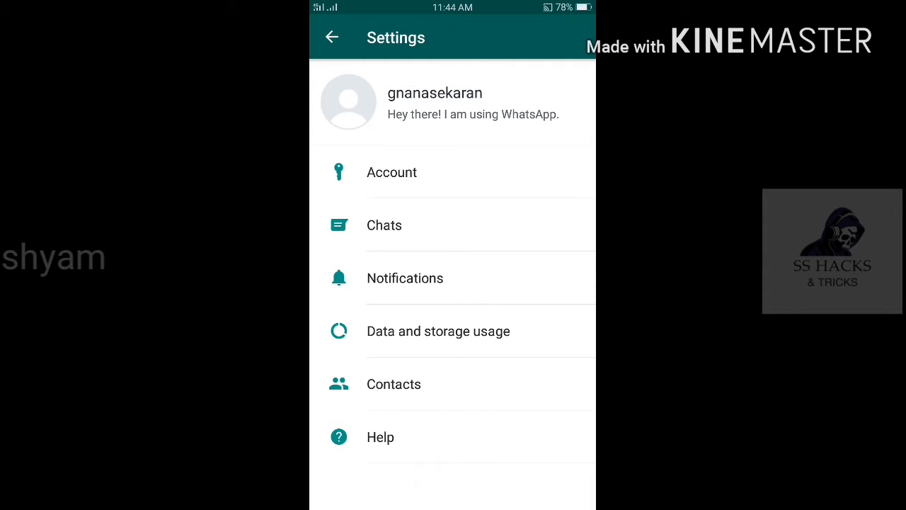
left_click(390, 173)
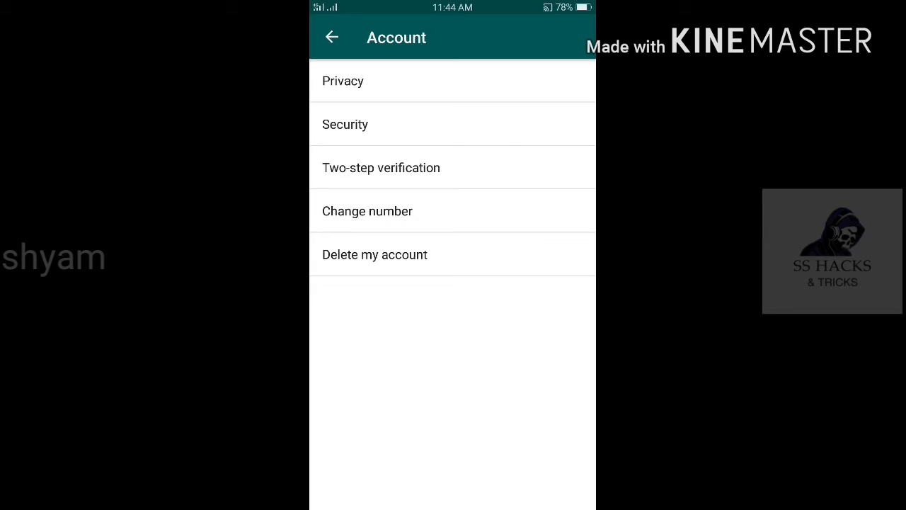
left_click(453, 80)
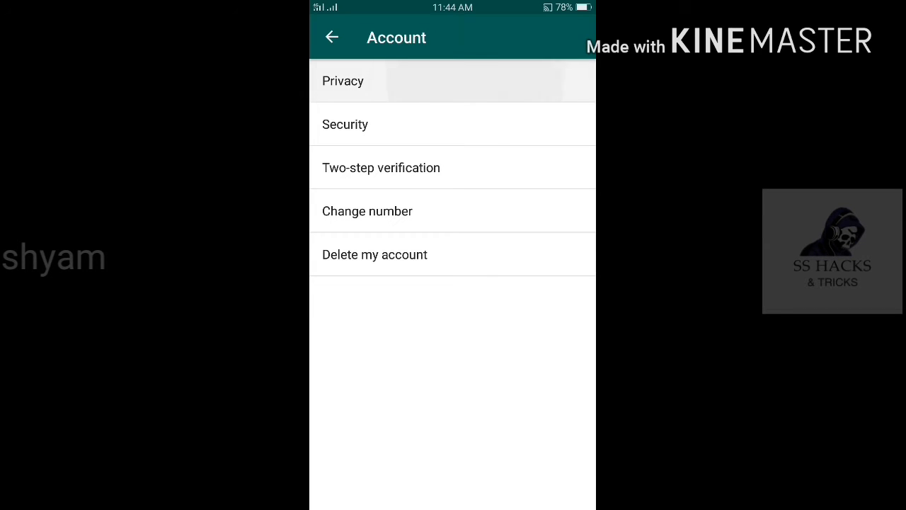
left_click(343, 81)
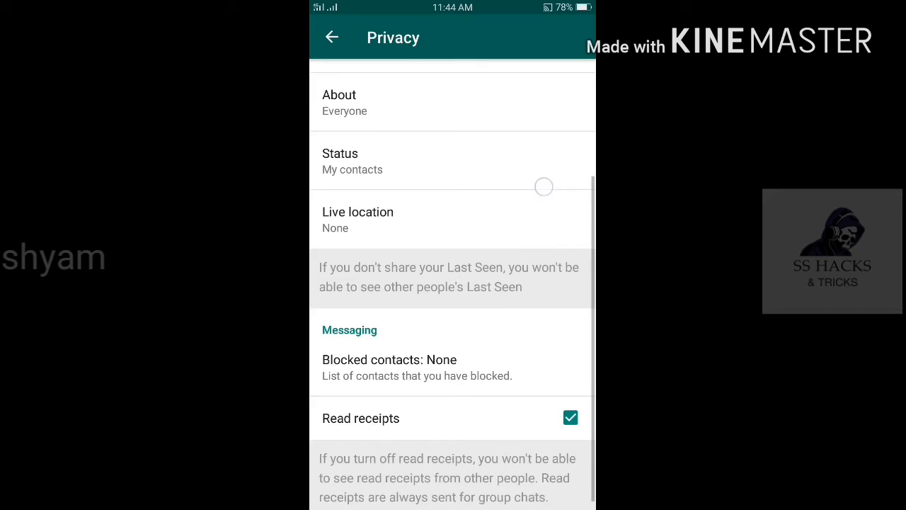
scroll("up", 3)
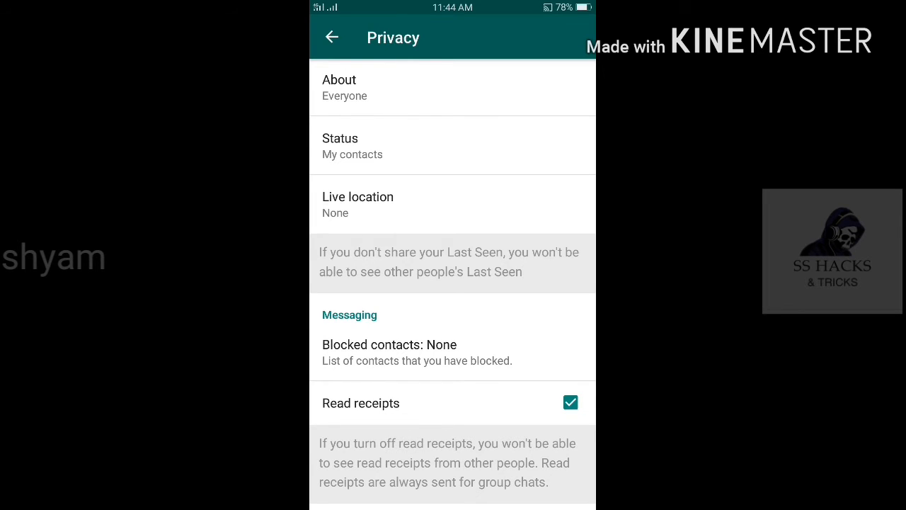
left_click(570, 402)
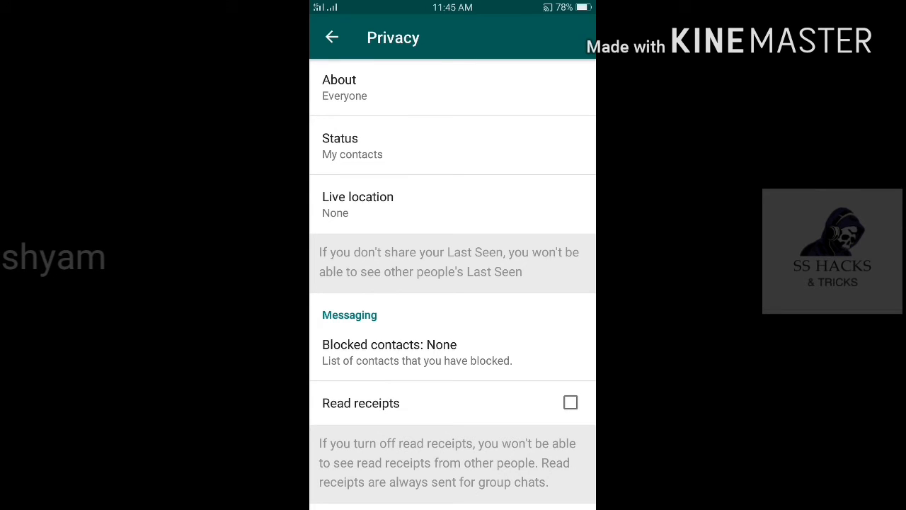
left_click(571, 402)
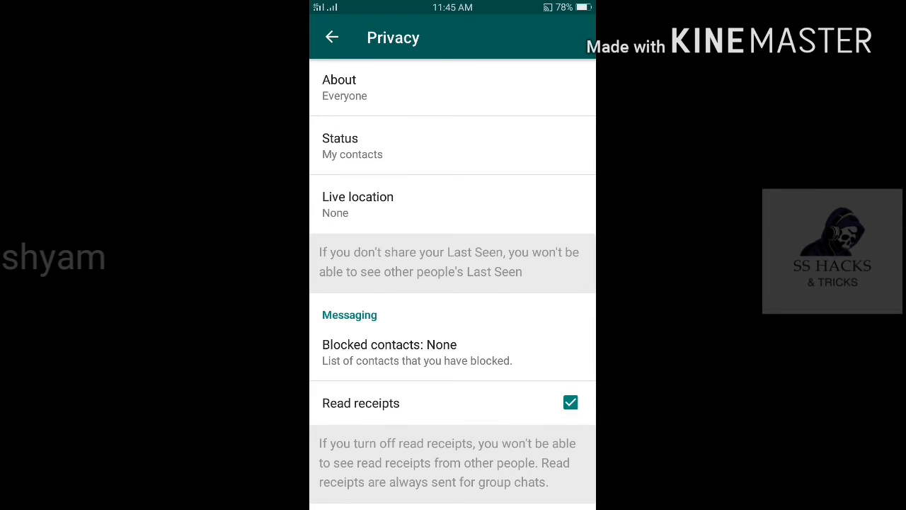